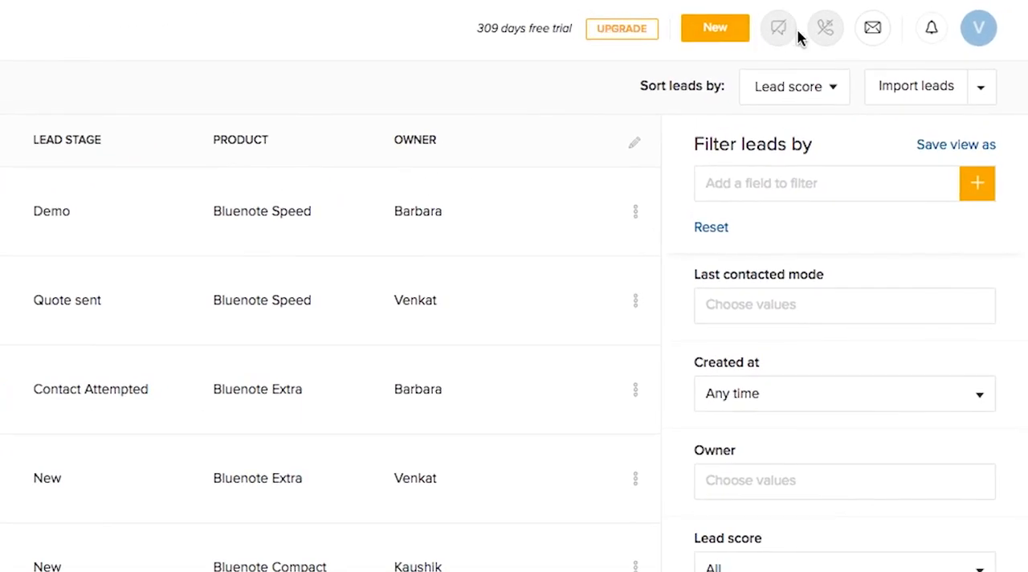
Go from the leads list to the personal Profile Settings via the account menu.
left_click(979, 27)
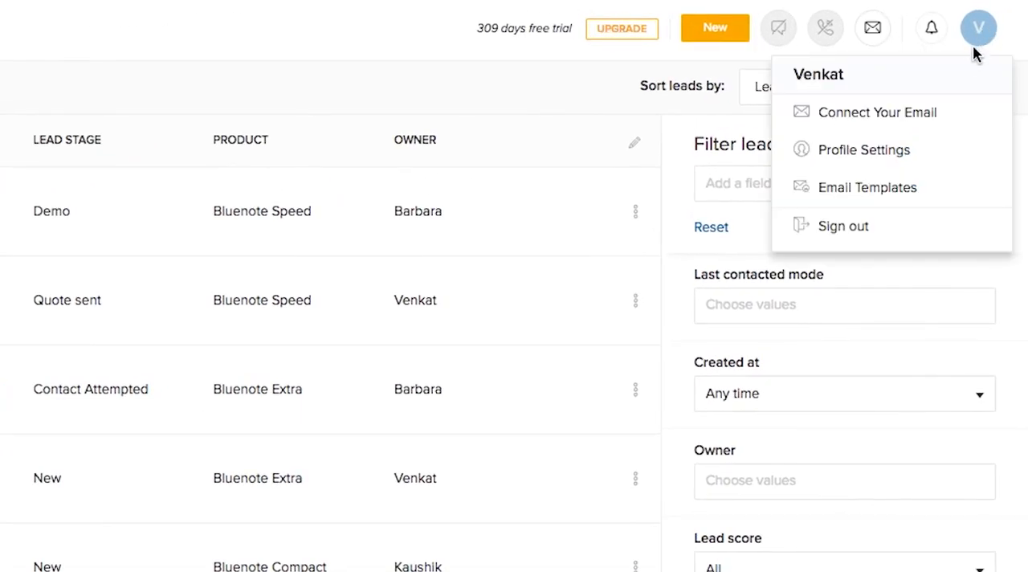
left_click(864, 149)
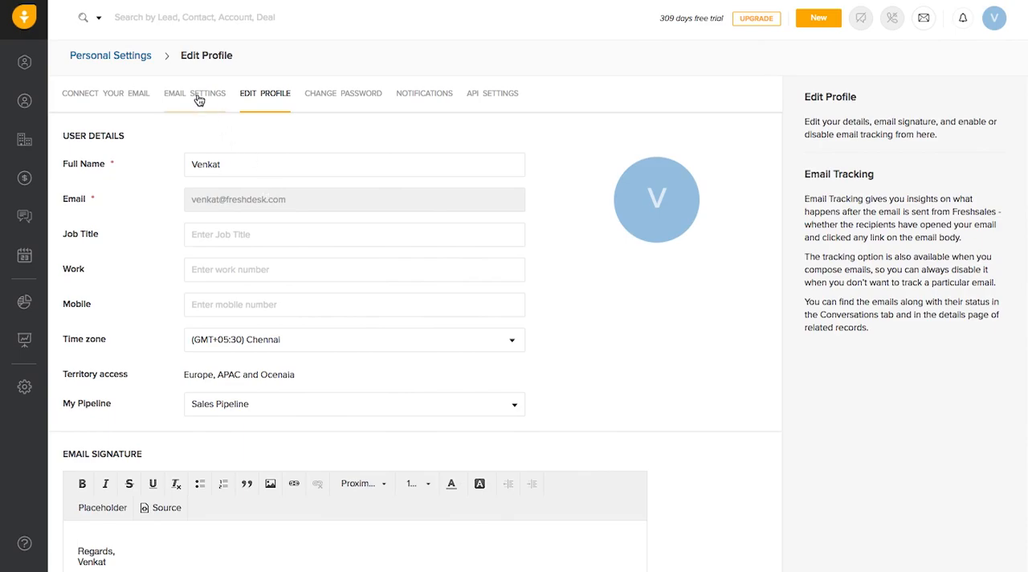
Switch to the Email Settings page showing tracking options and account addresses.
left_click(194, 93)
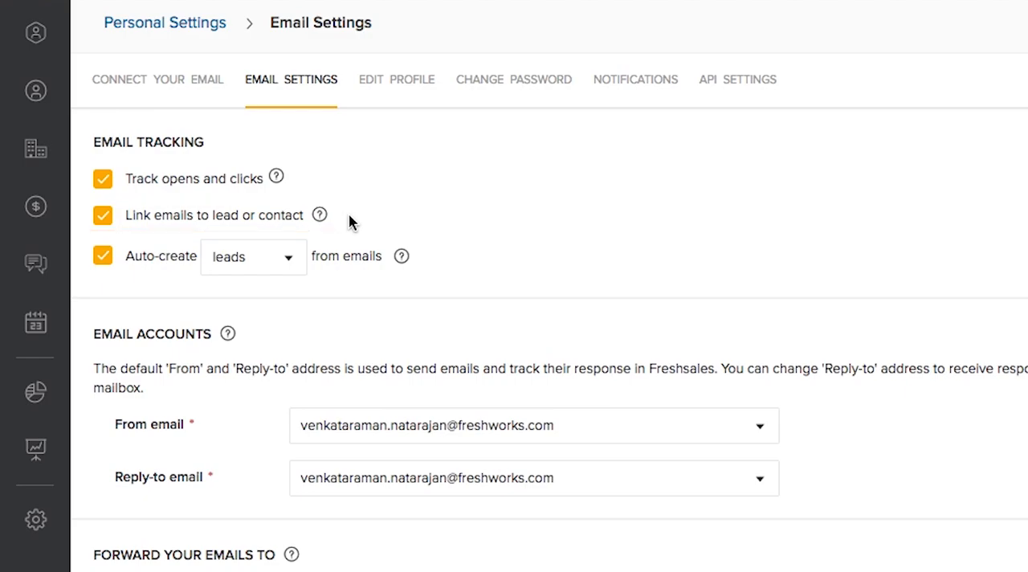
Change the Auto-create option from leads to contacts for incoming emails.
scroll("down", 3)
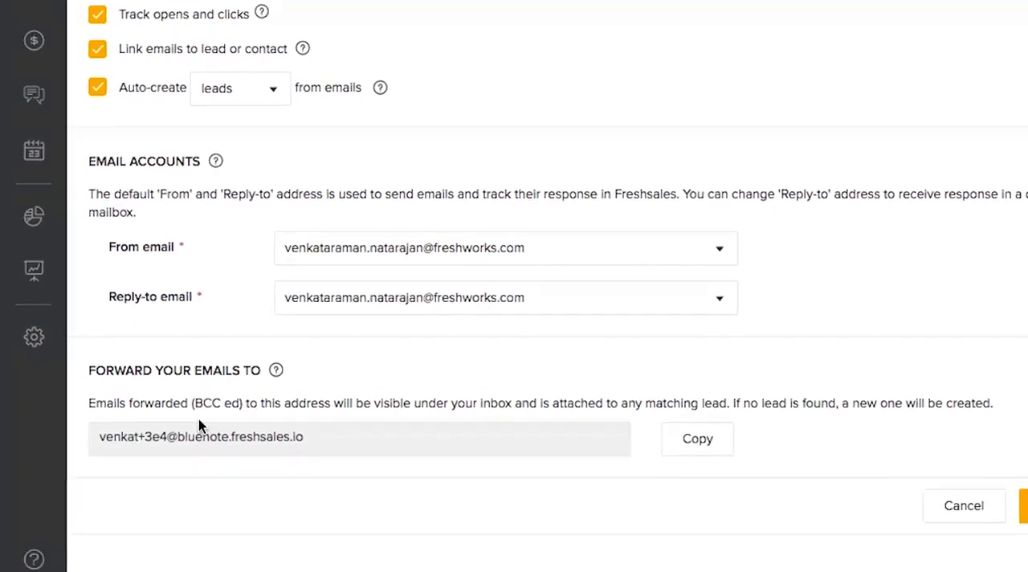
scroll("down", 3)
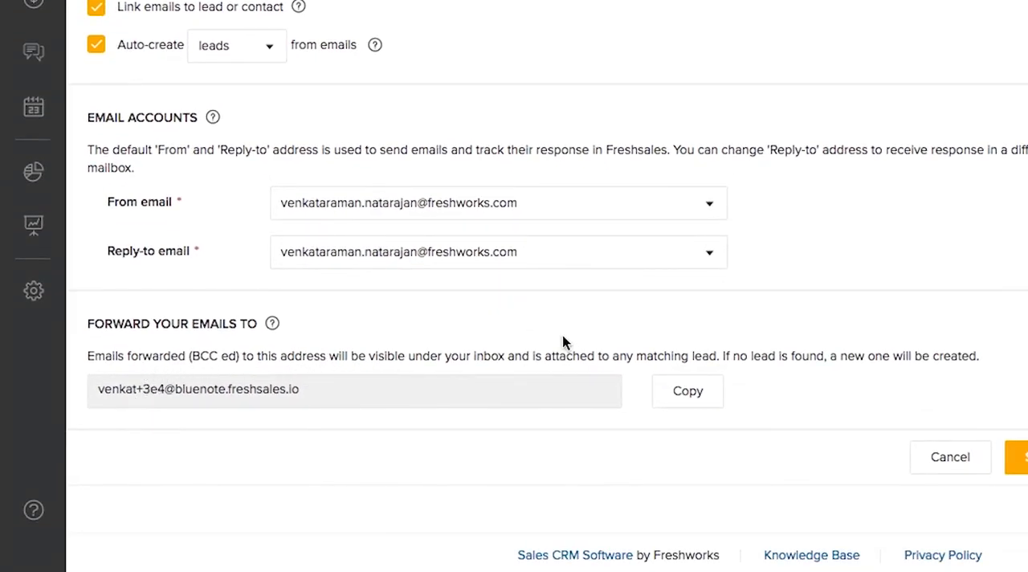
double_click(199, 389)
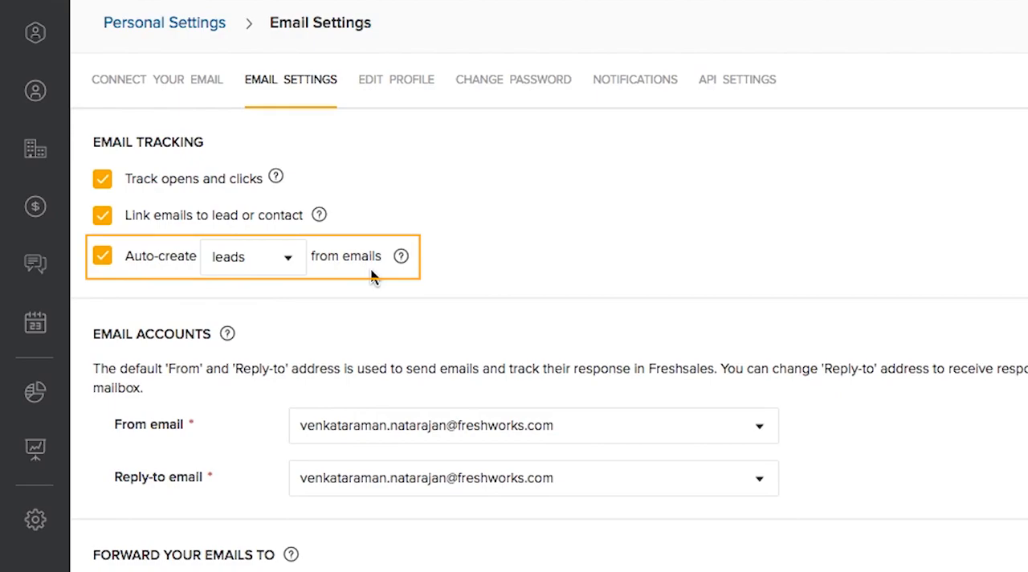
left_click(251, 257)
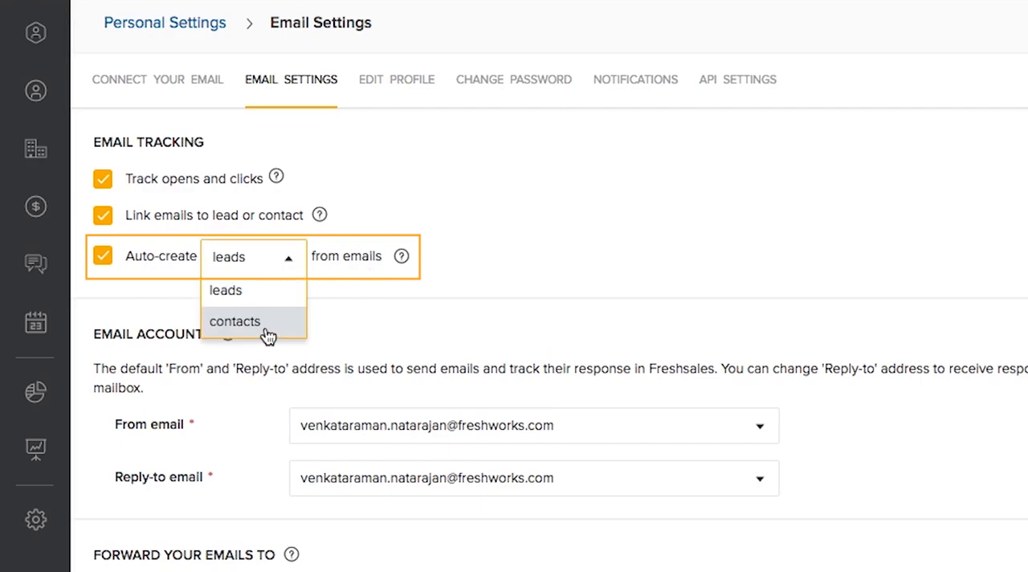
left_click(235, 322)
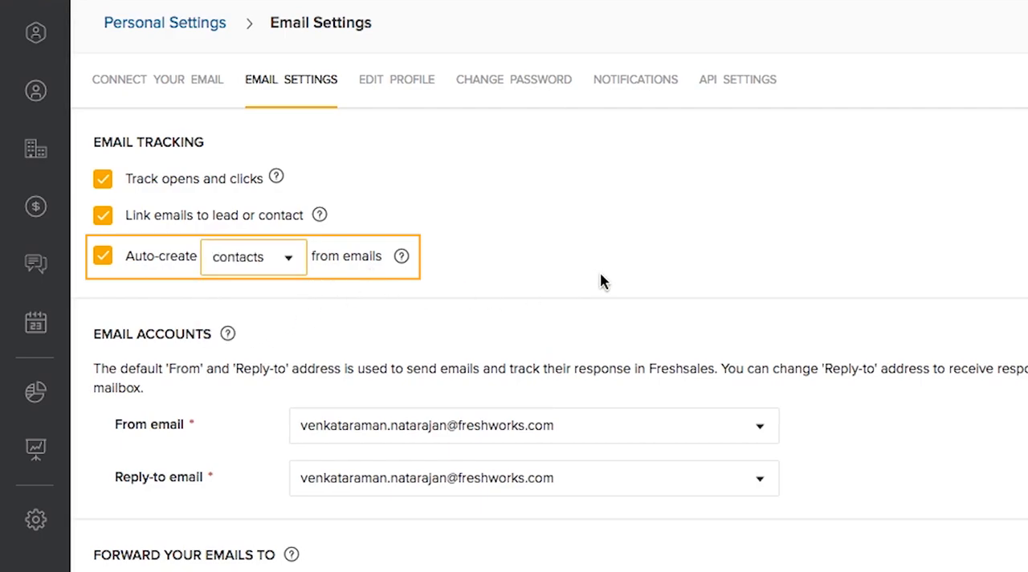
scroll("down", 3)
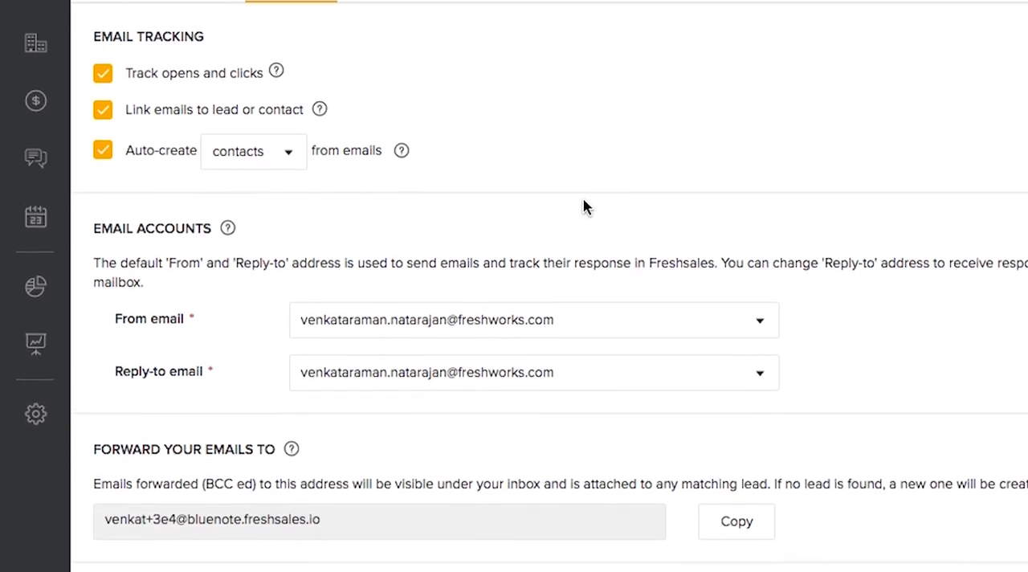
scroll("down", 3)
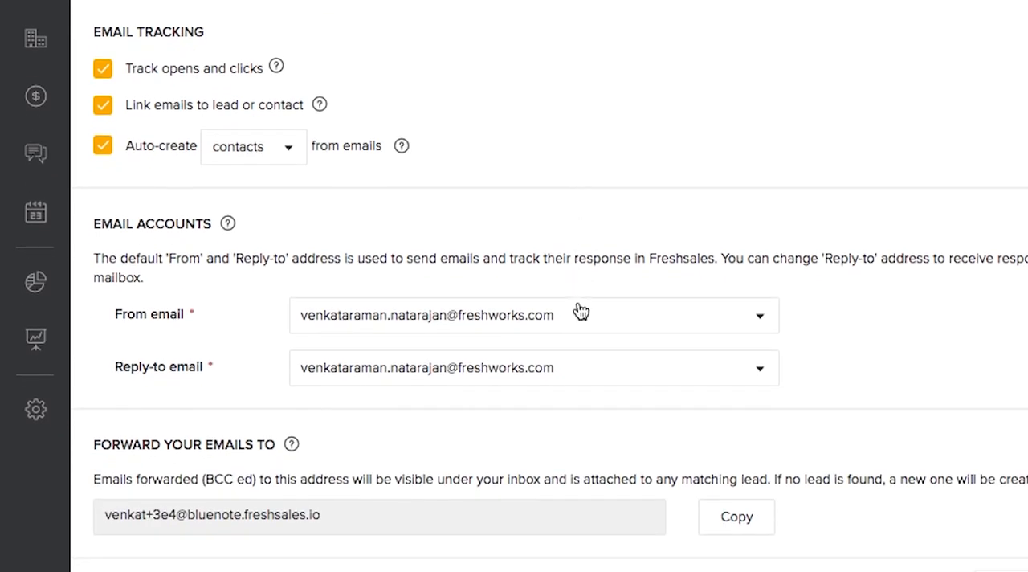
mouse_move(580, 319)
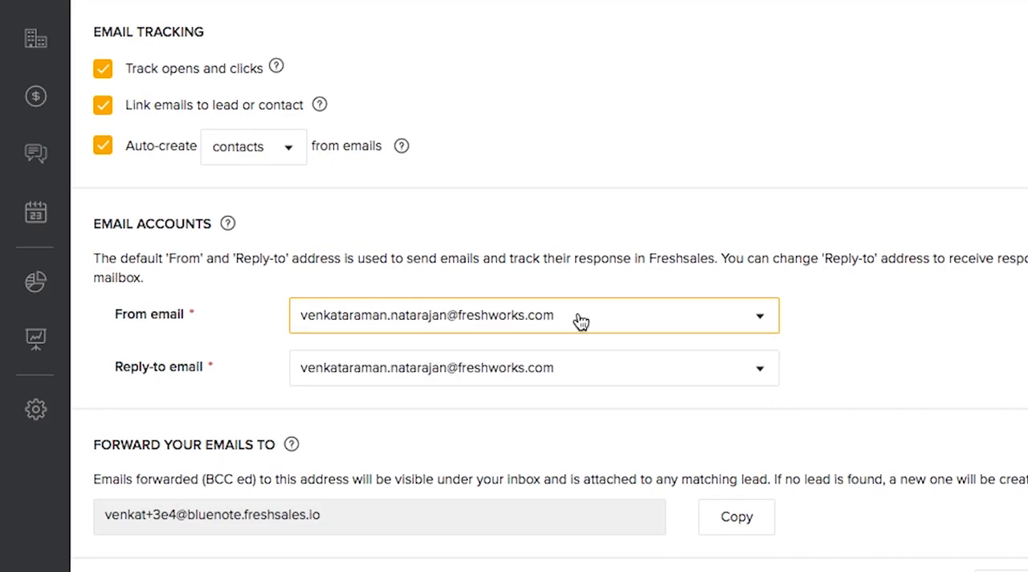
left_click(533, 368)
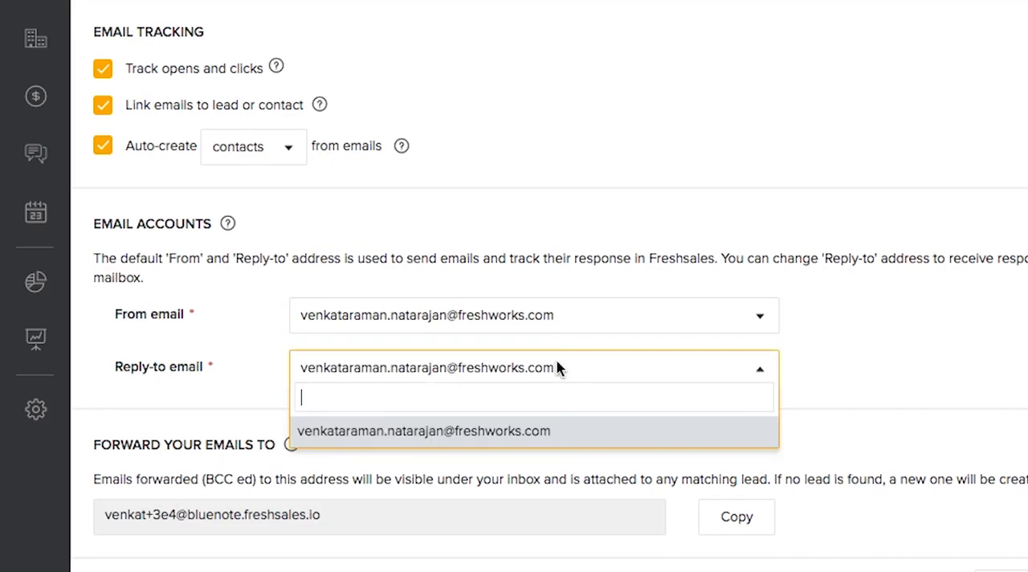
left_click(424, 431)
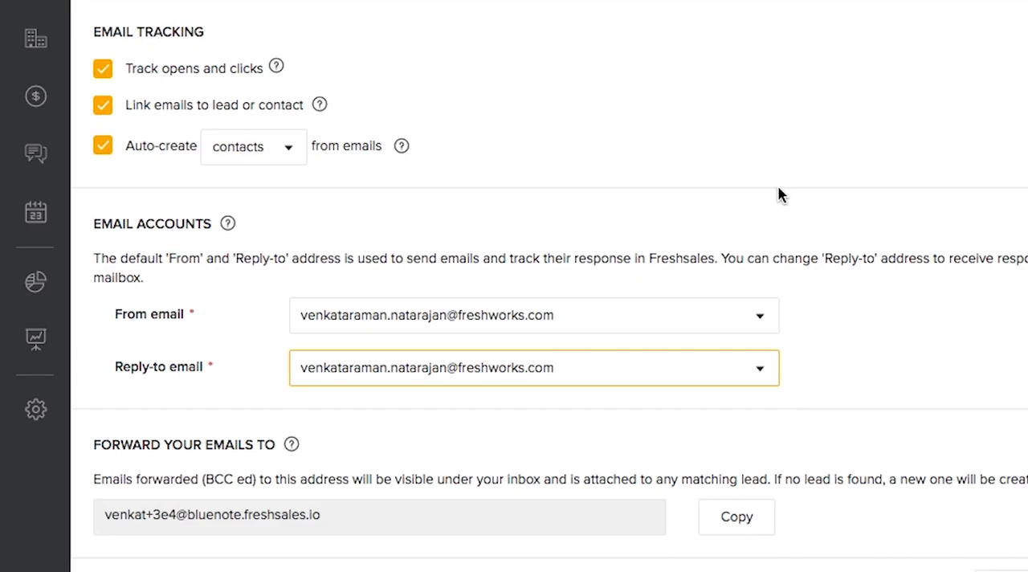